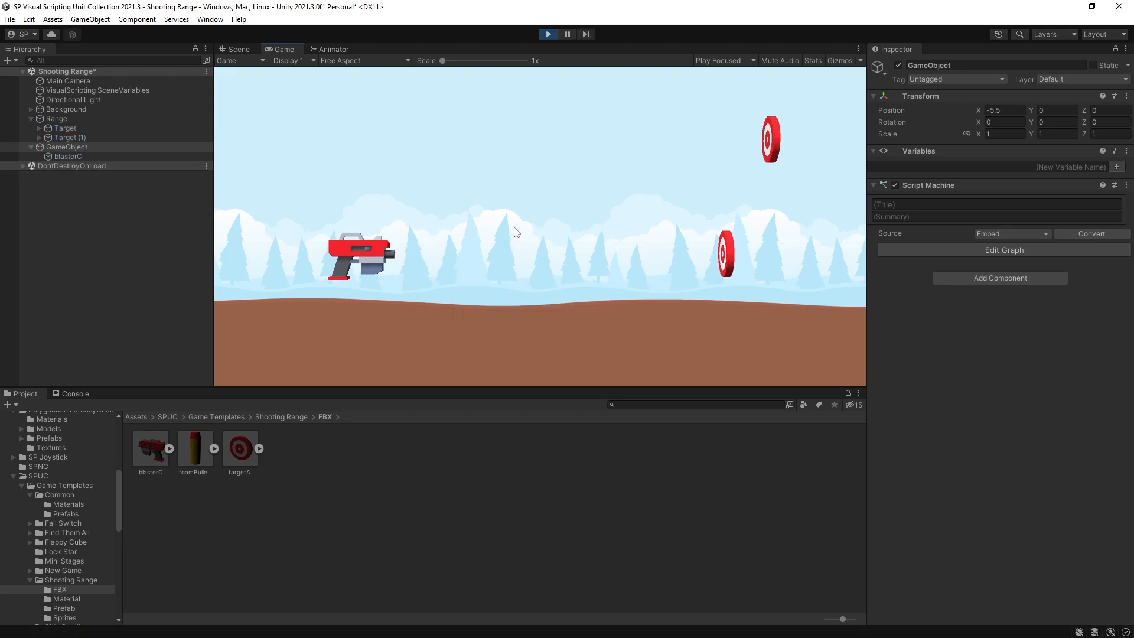
Set the parent GameObject's Transform Rotation Z to 45.53 so the blaster tilts with it.
{"action": "type", "text": "45.53"}
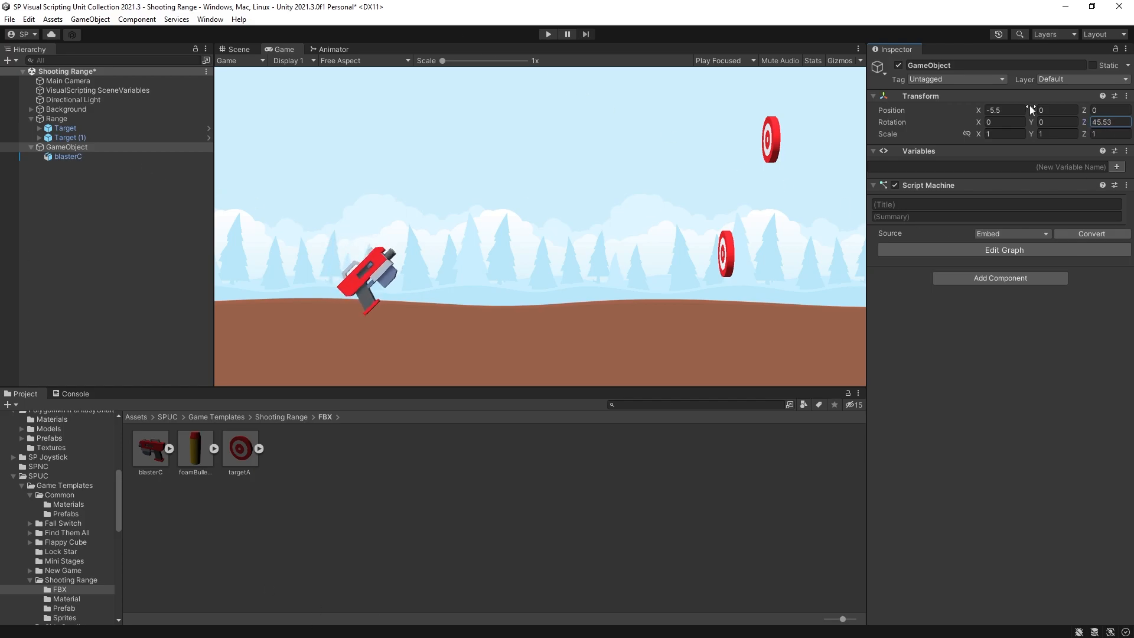
{"action": "left_click", "coordinate": [1004, 249]}
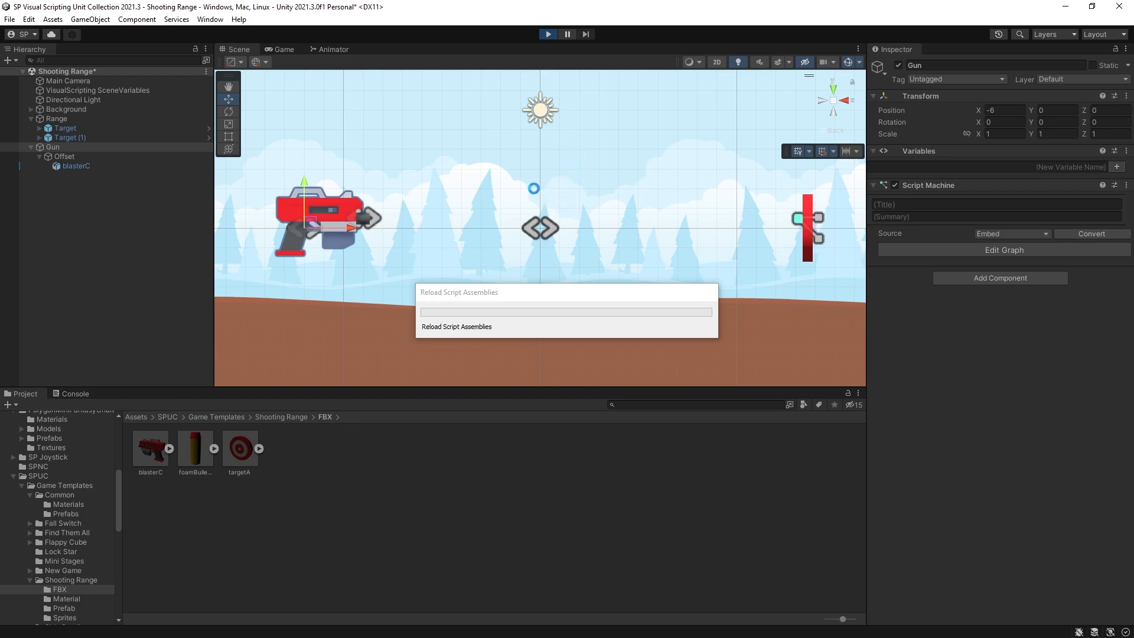
{"action": "left_click", "coordinate": [1004, 249]}
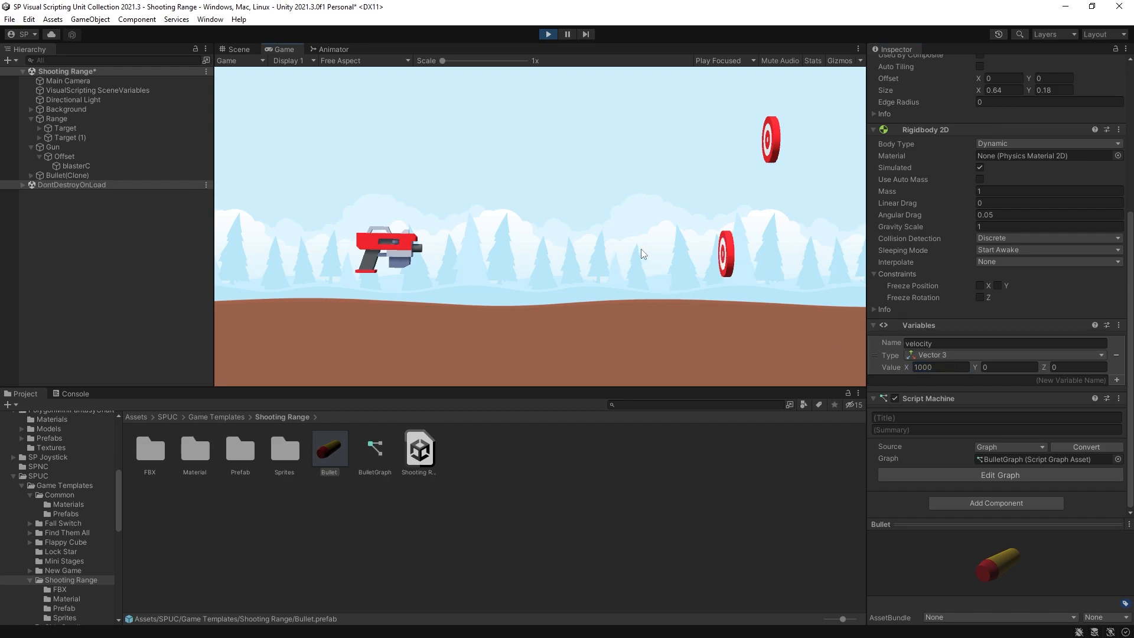
Inspect the Bullet prefab's Rigidbody 2D, velocity variable and Script Machine in the Inspector.
{"action": "left_click", "coordinate": [999, 475]}
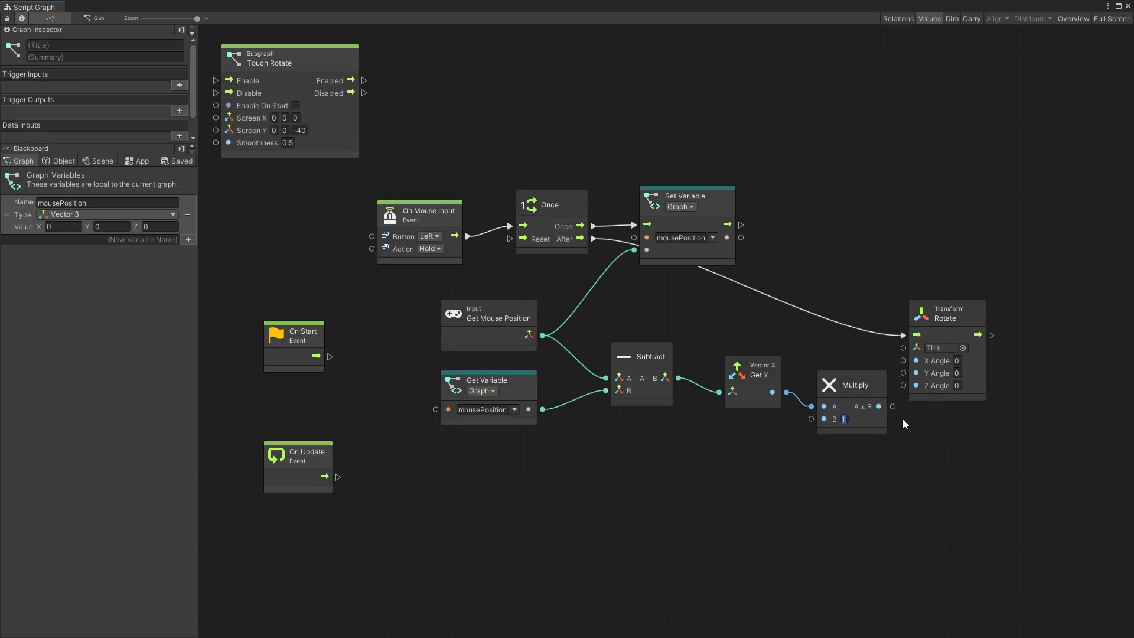